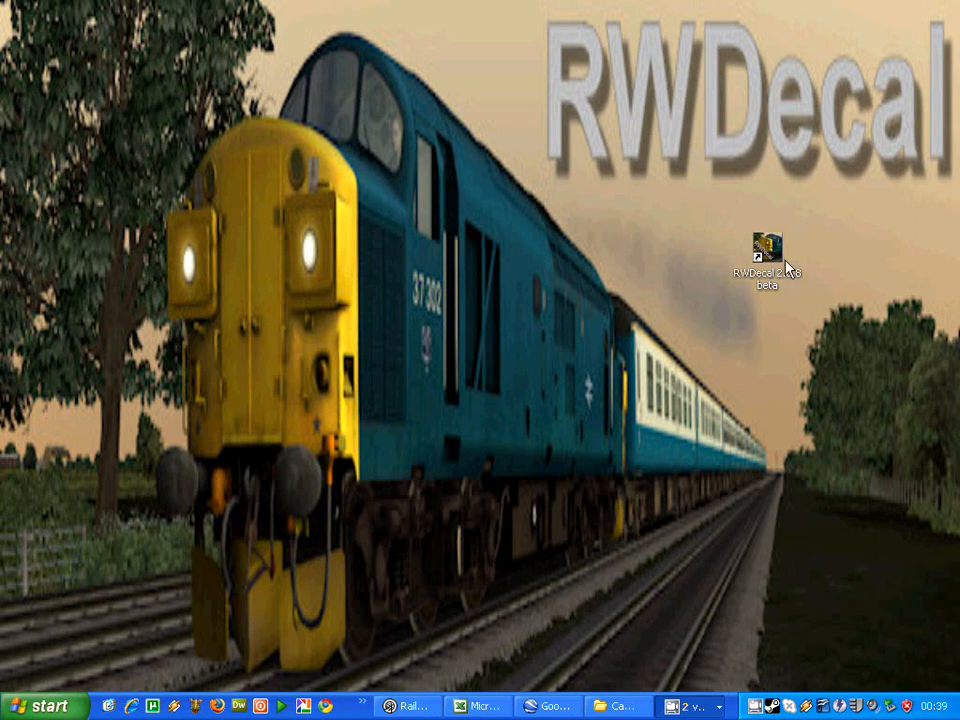
- Launch RWDecal and set the Leeds Arches decal method to 'Full only', Due North Fix unchecked
double_click(760, 244)
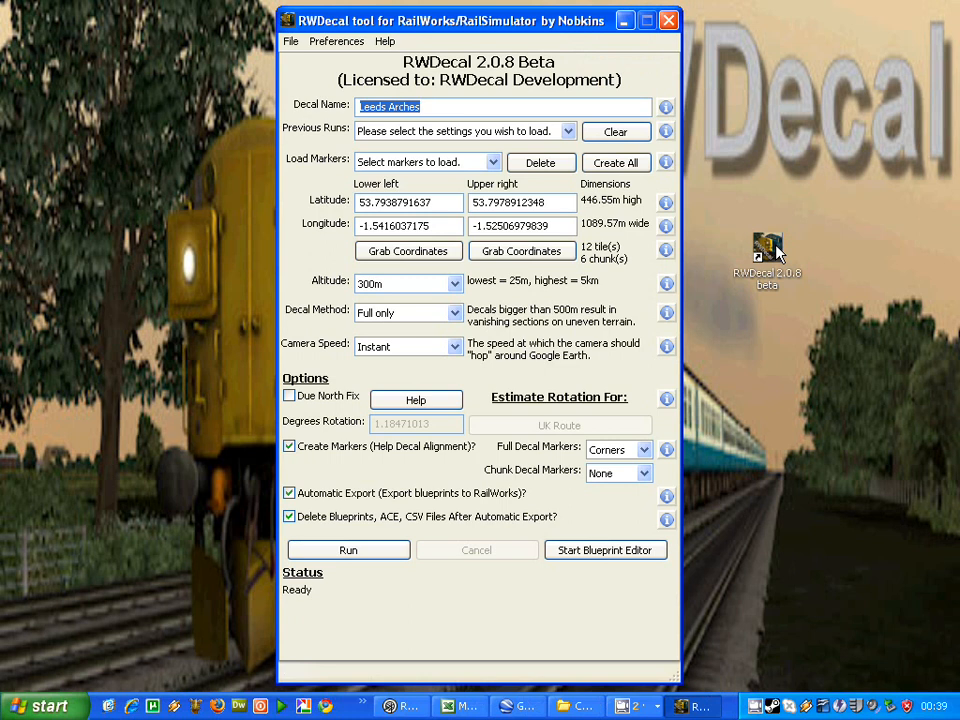
click(452, 312)
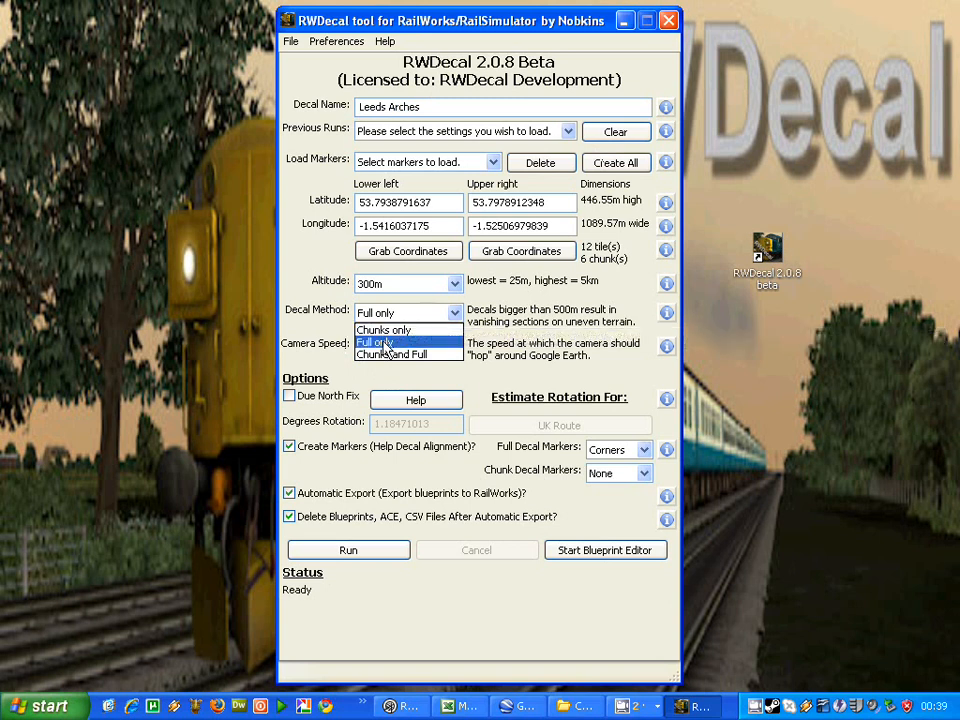
click(374, 340)
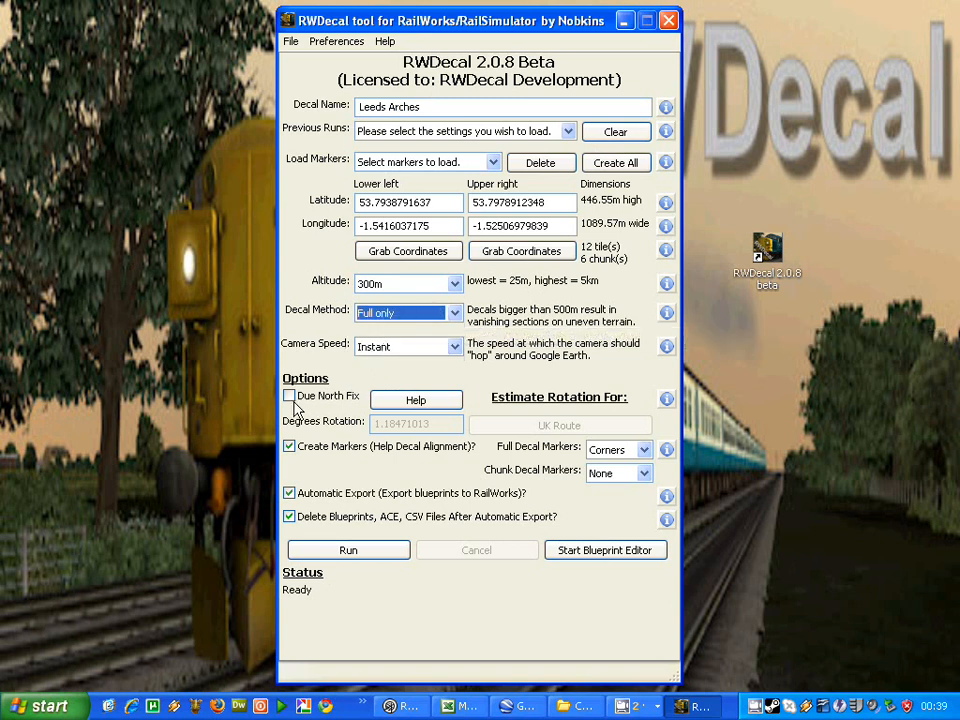
mouse_move(290, 396)
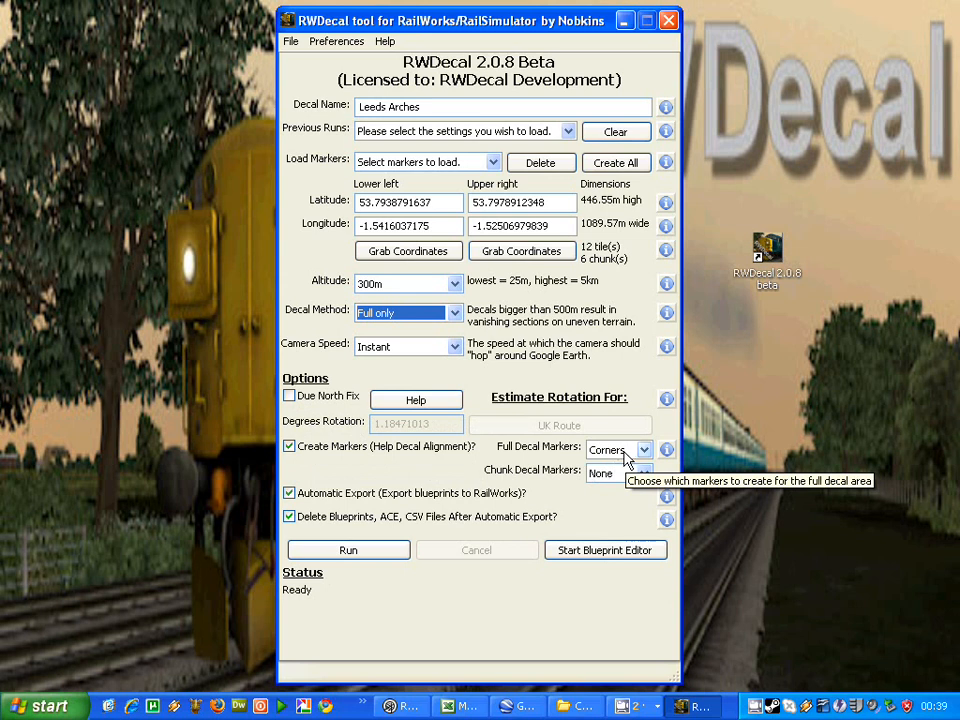
mouse_move(392, 388)
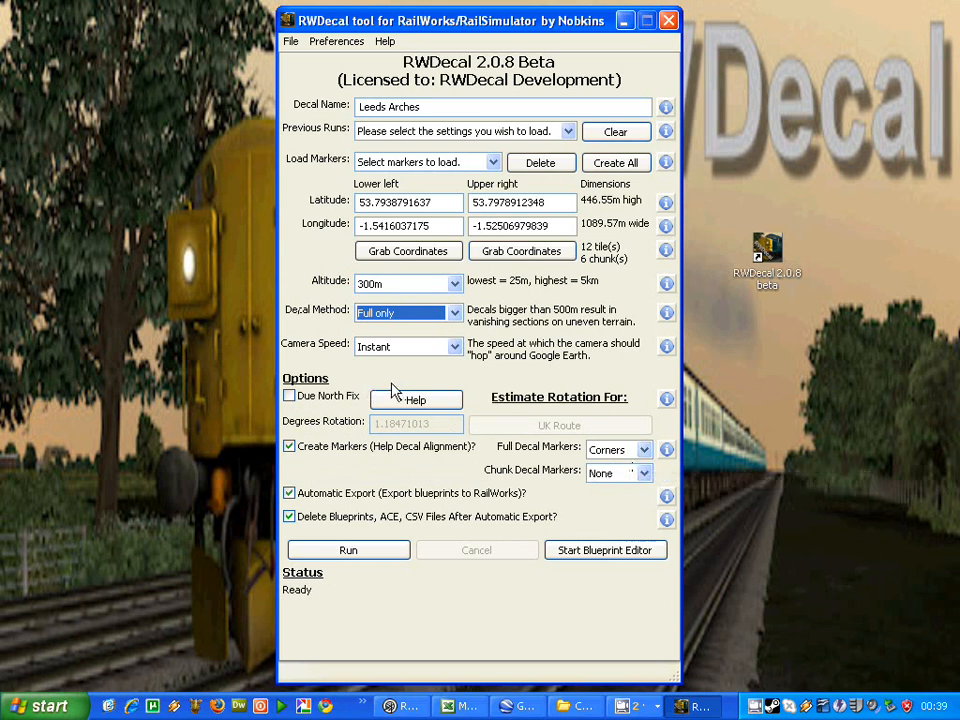
- Run the full-decal generation for Leeds Arches and acknowledge the 'Decal(s) Finished' notice
click(348, 550)
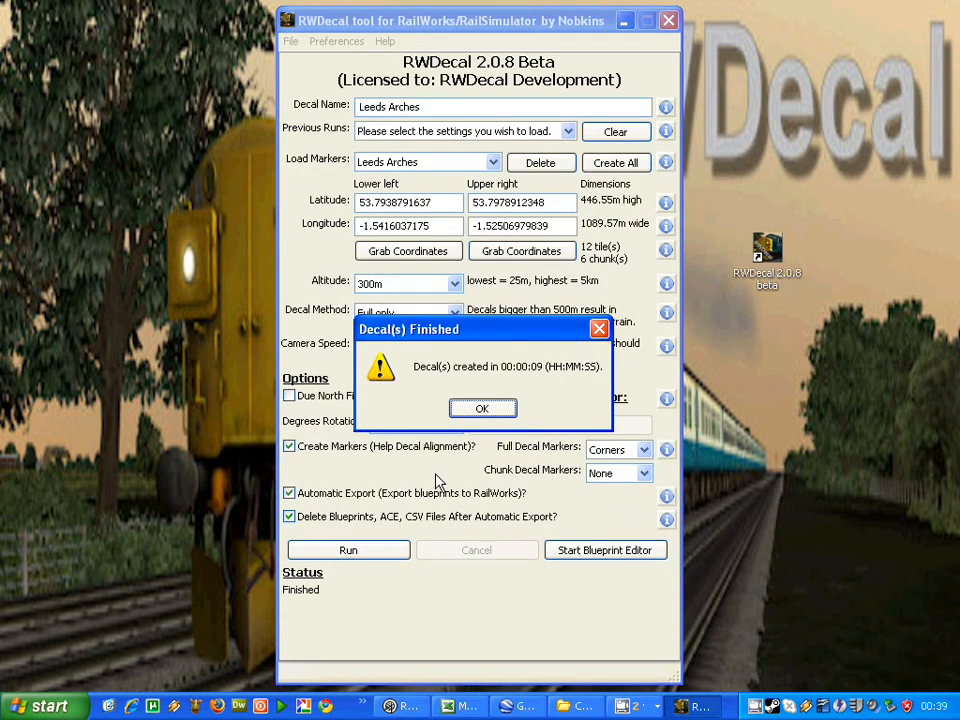
mouse_move(482, 408)
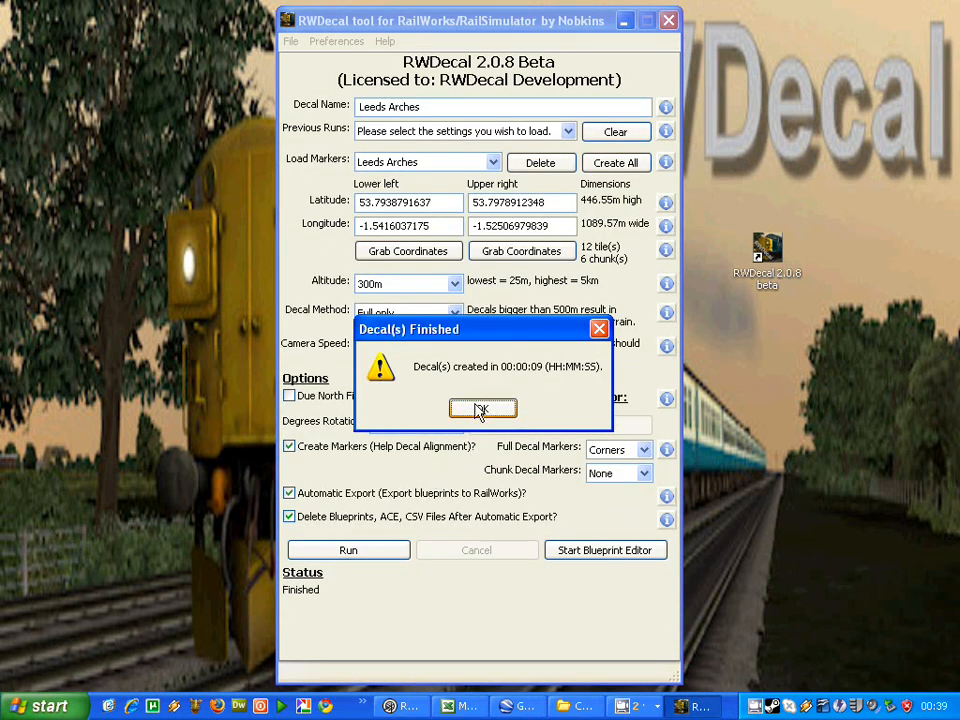
click(484, 408)
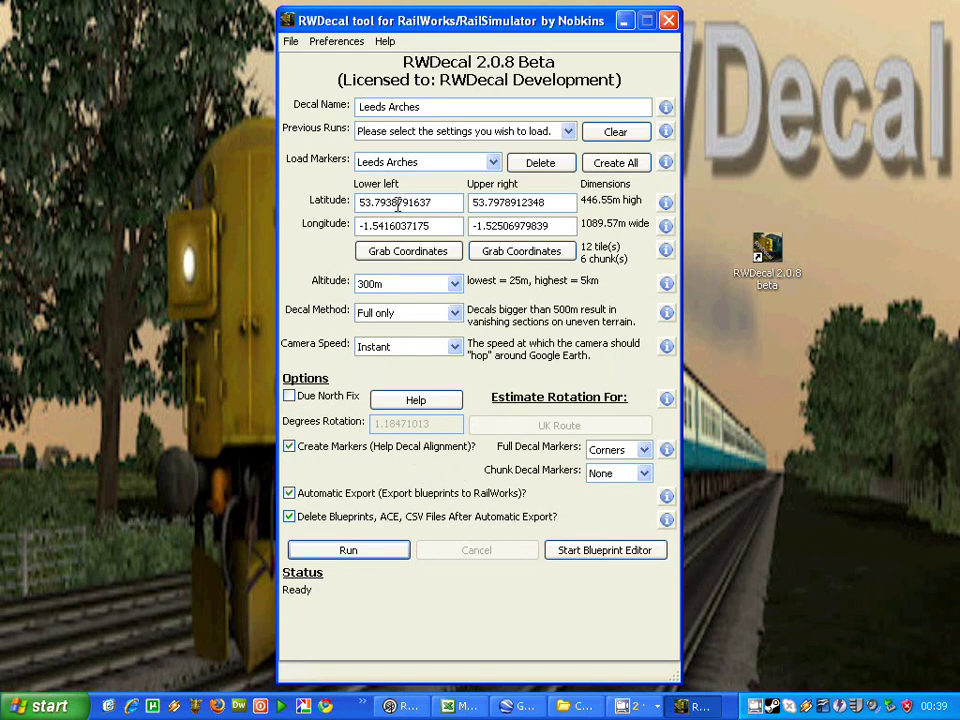
mouse_move(404, 224)
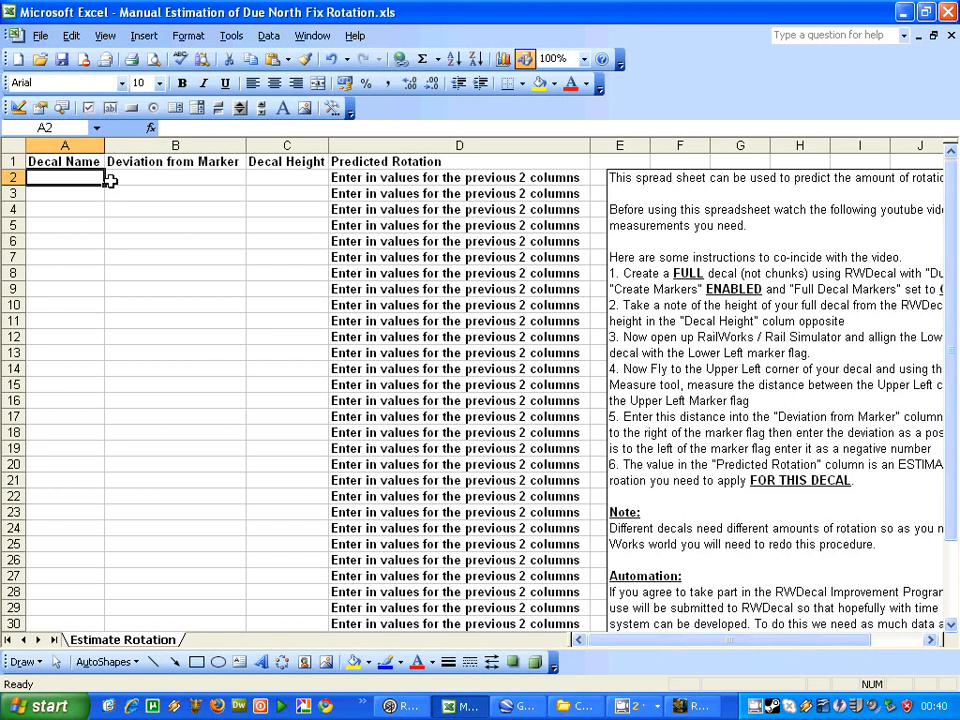
- Enter 'Leeds Arches' in A2 and its decal height 446.55 in C2 of the rotation sheet
text(Leeds Arches)
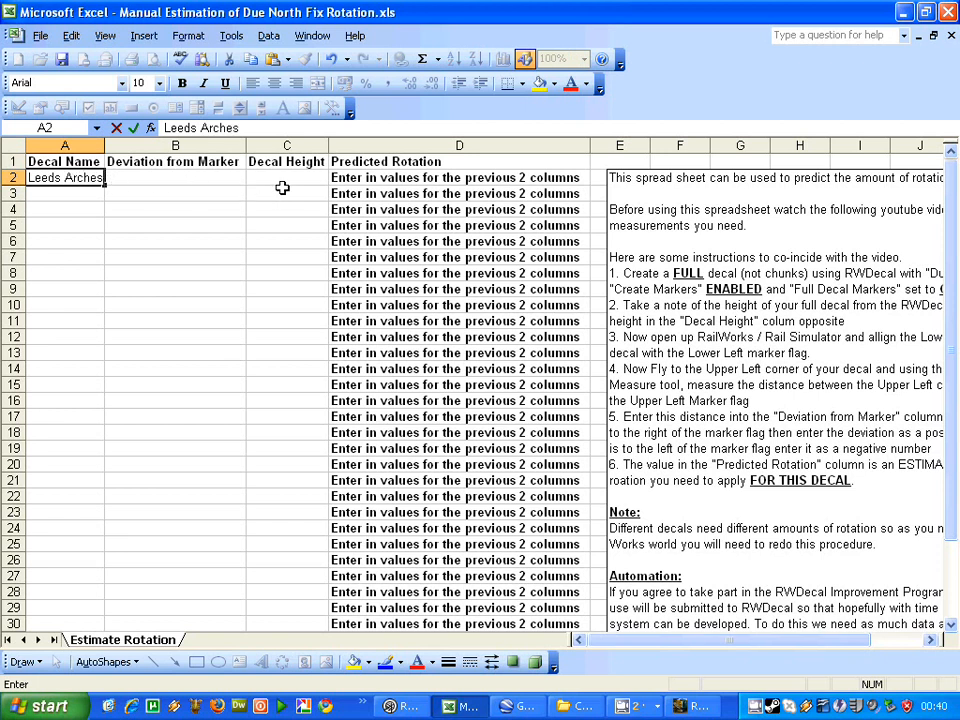
click(286, 176)
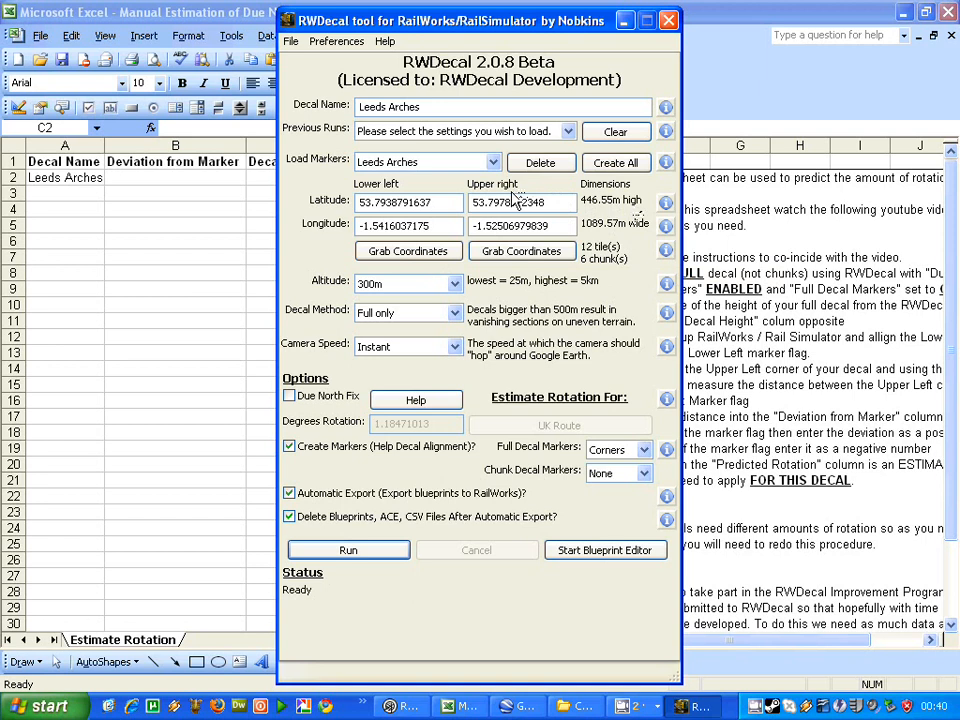
mouse_move(600, 210)
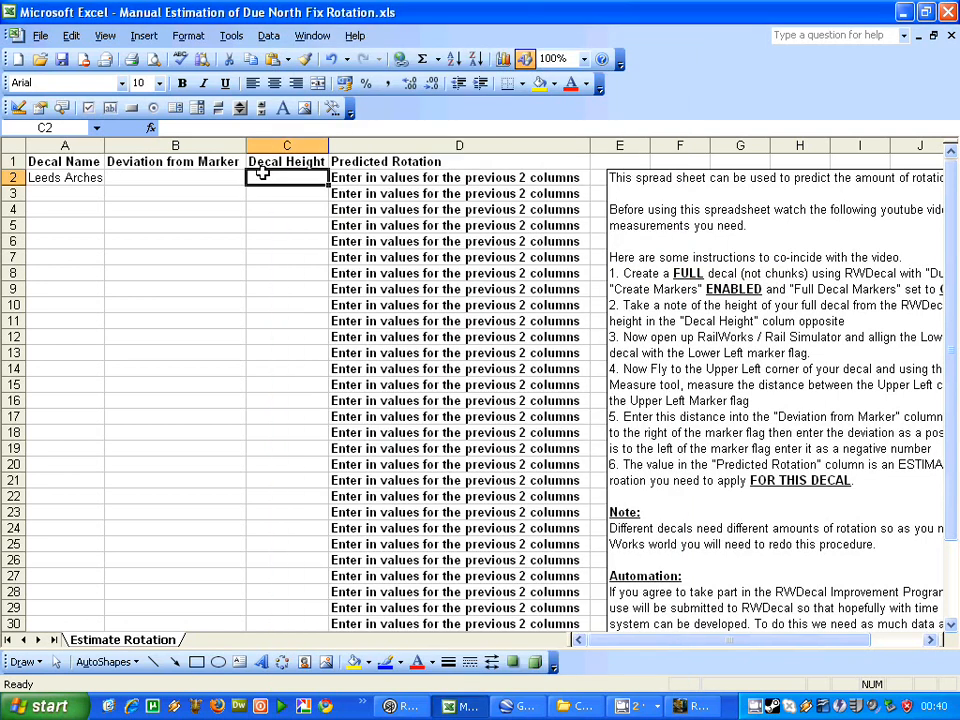
text(446.55)
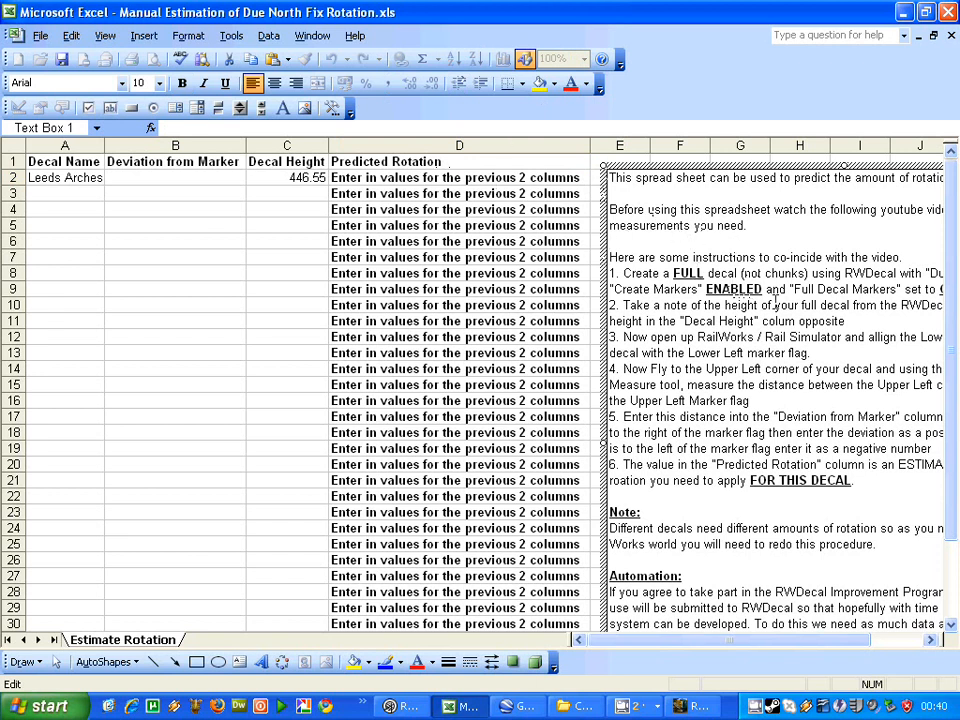
mouse_move(640, 706)
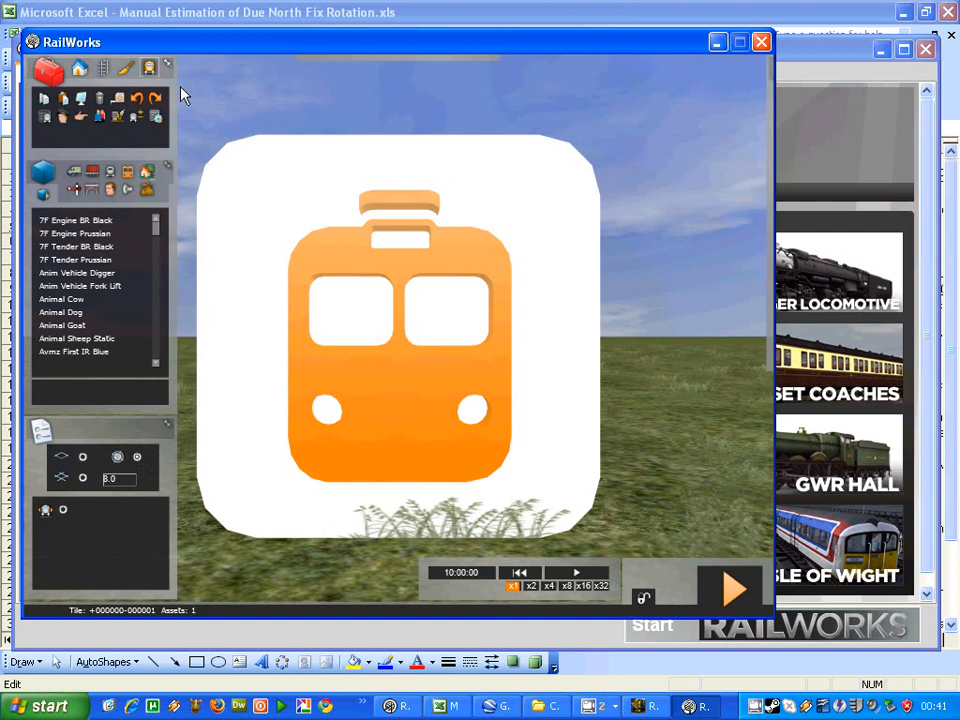
mouse_move(518, 110)
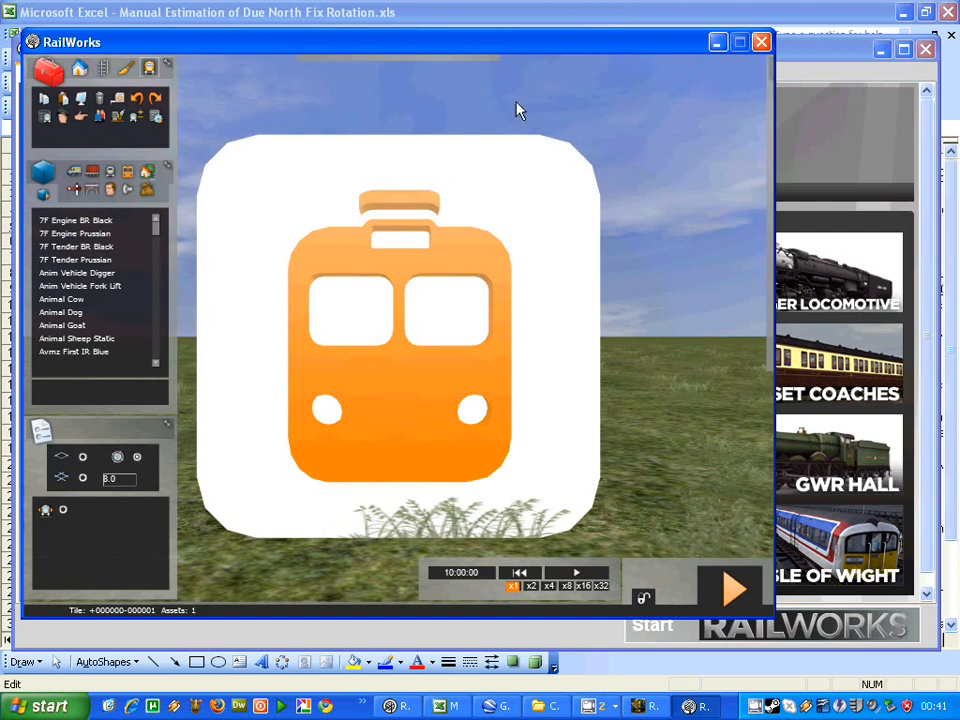
- Show the route's marker list and scroll to the Leeds Arches Full decal markers
click(104, 68)
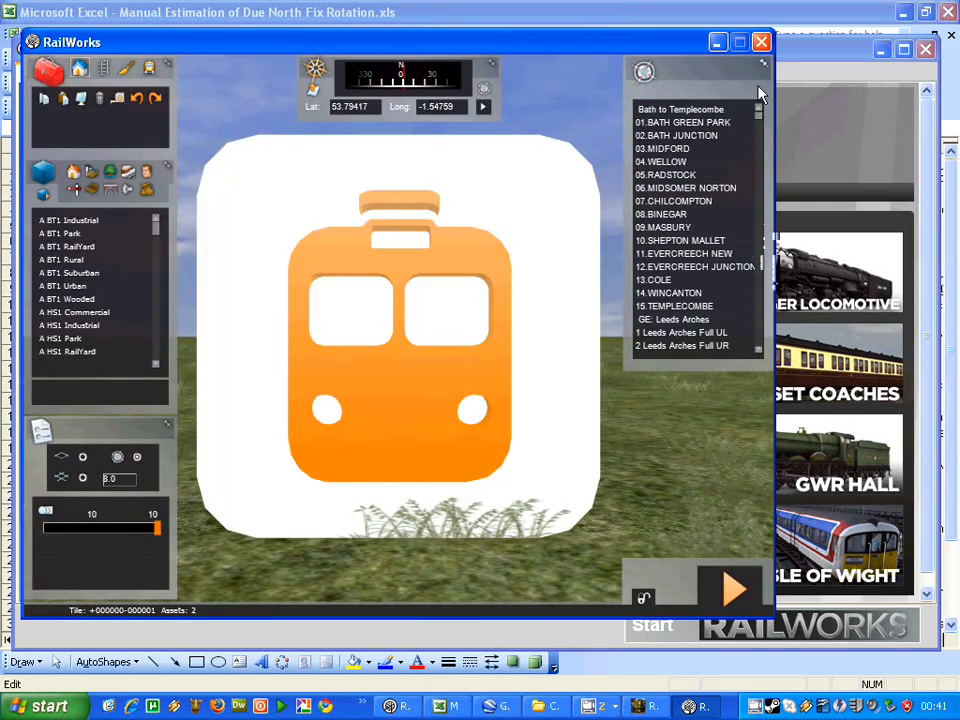
scroll(down, 3)
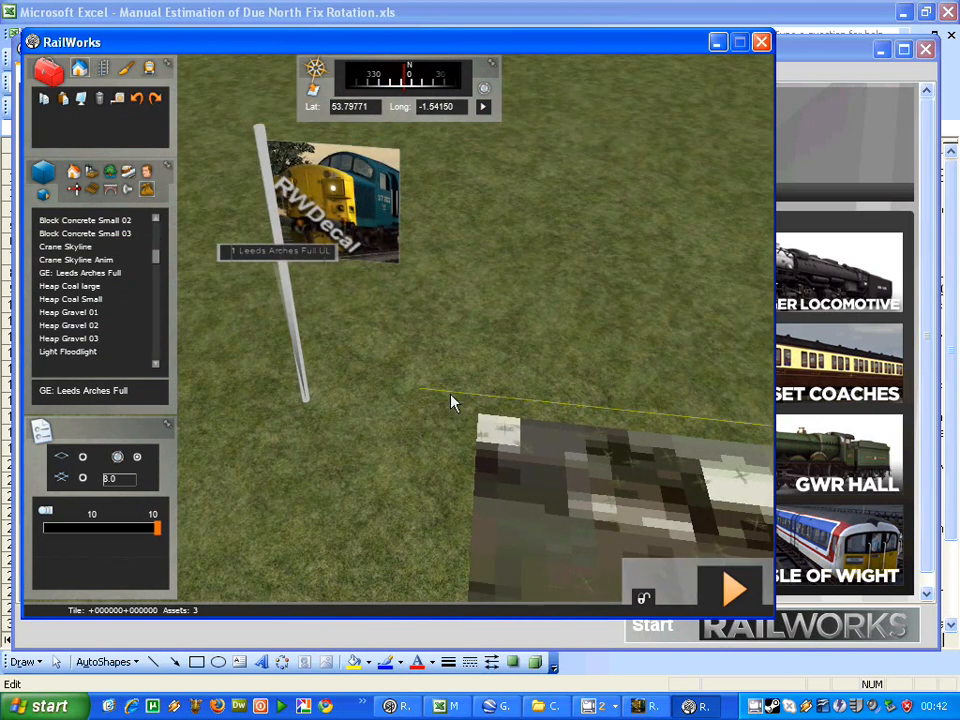
mouse_move(448, 432)
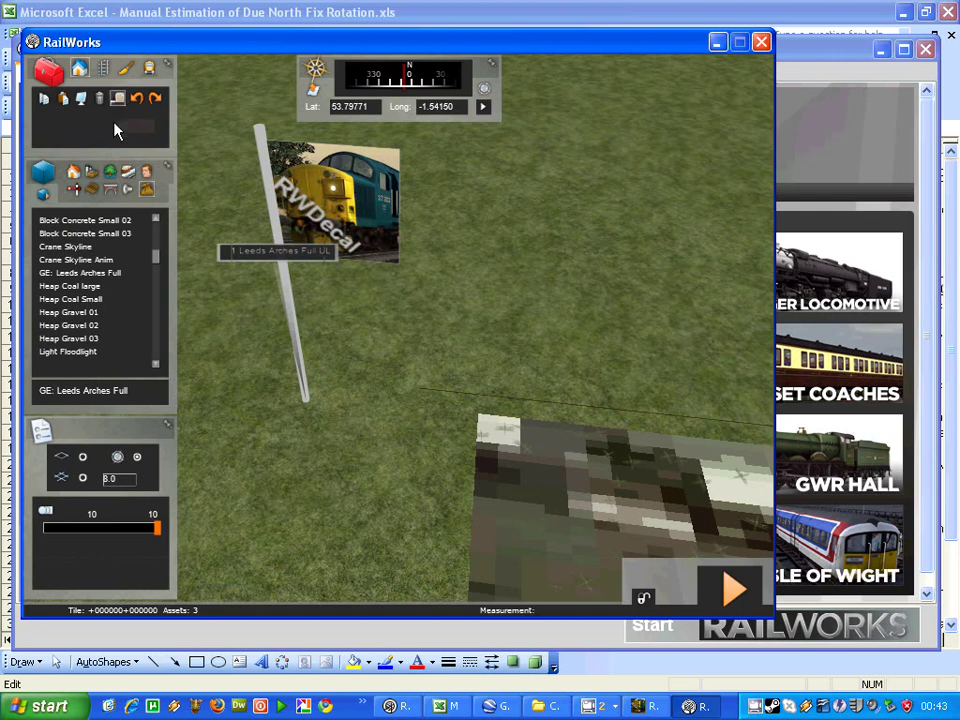
mouse_move(120, 96)
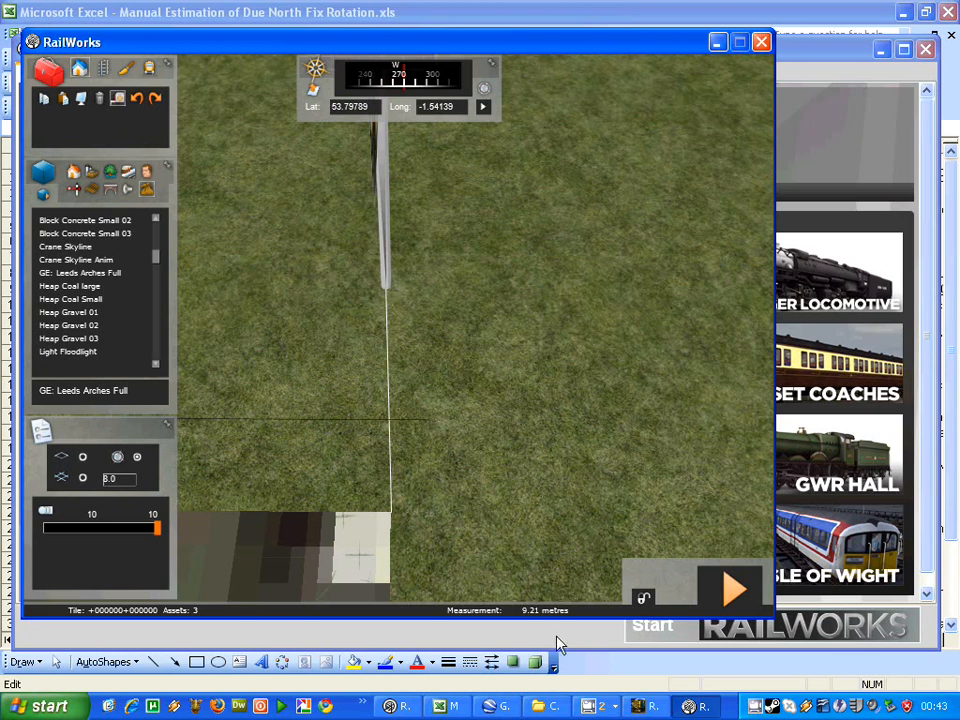
mouse_move(556, 620)
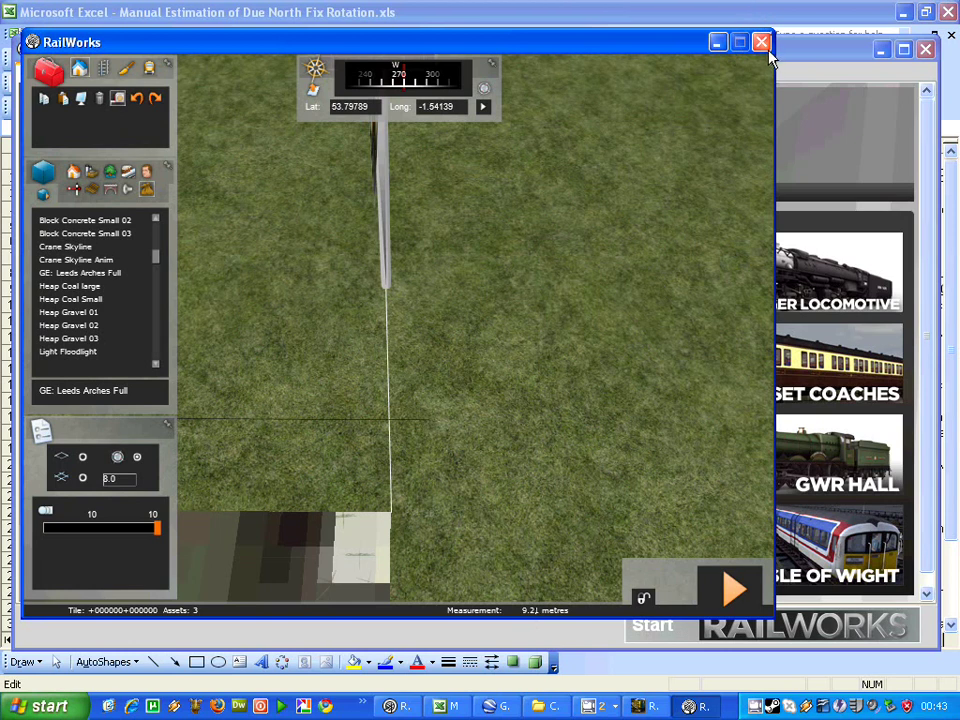
- Close RailWorks without saving route changes and enter 9.21 as the deviation in B2
click(758, 40)
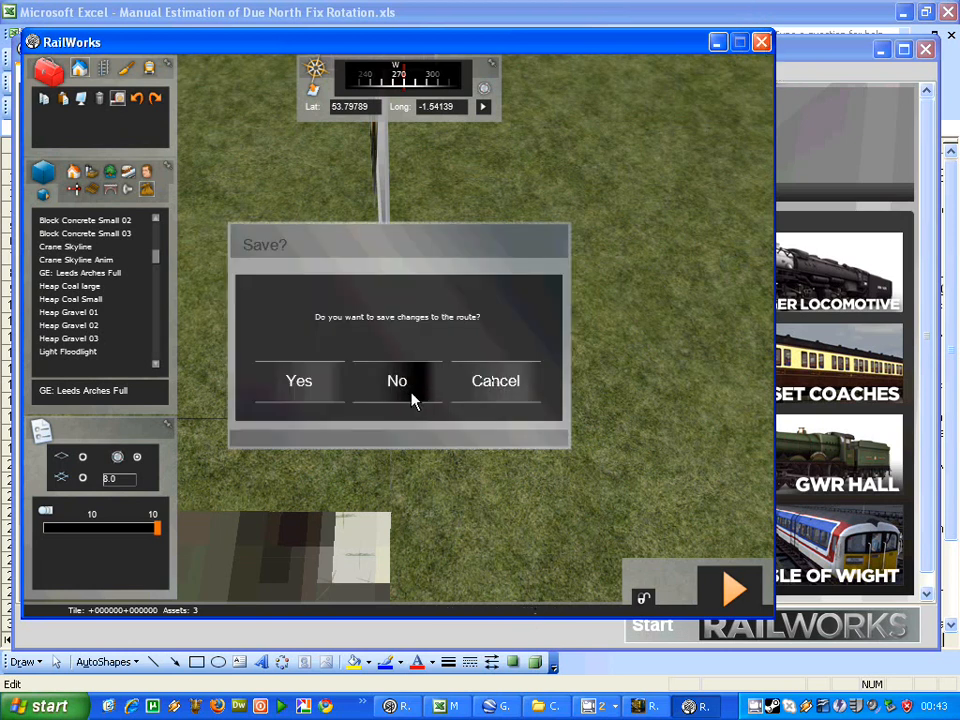
click(396, 380)
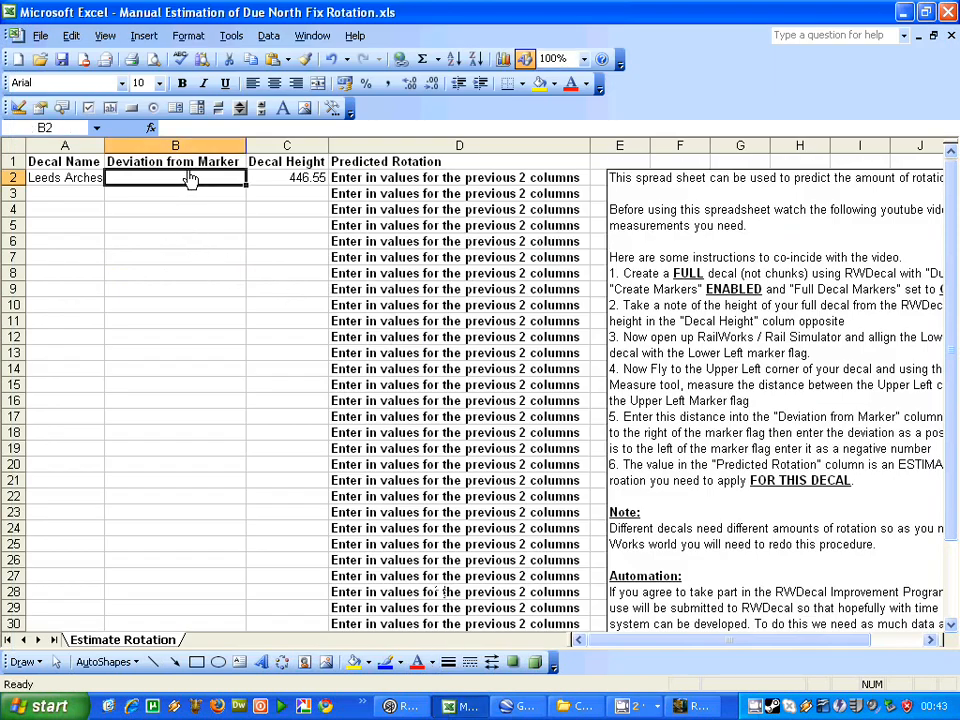
text(9.21)
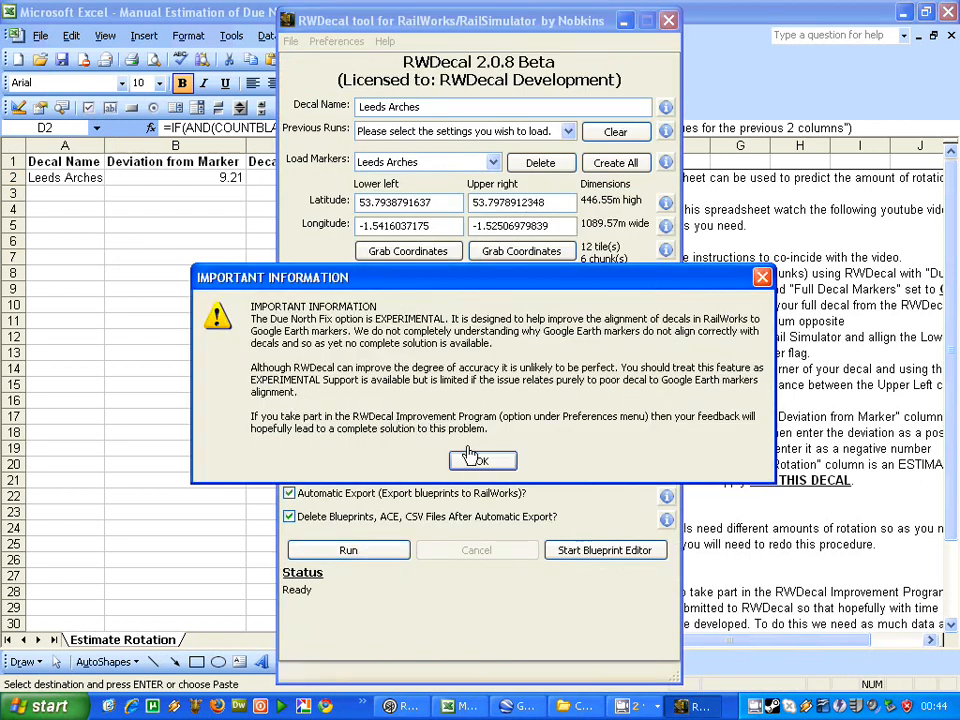
- Acknowledge the due-north-fix warning, choose Chunks and Full, and lower the altitude to 150m
click(482, 460)
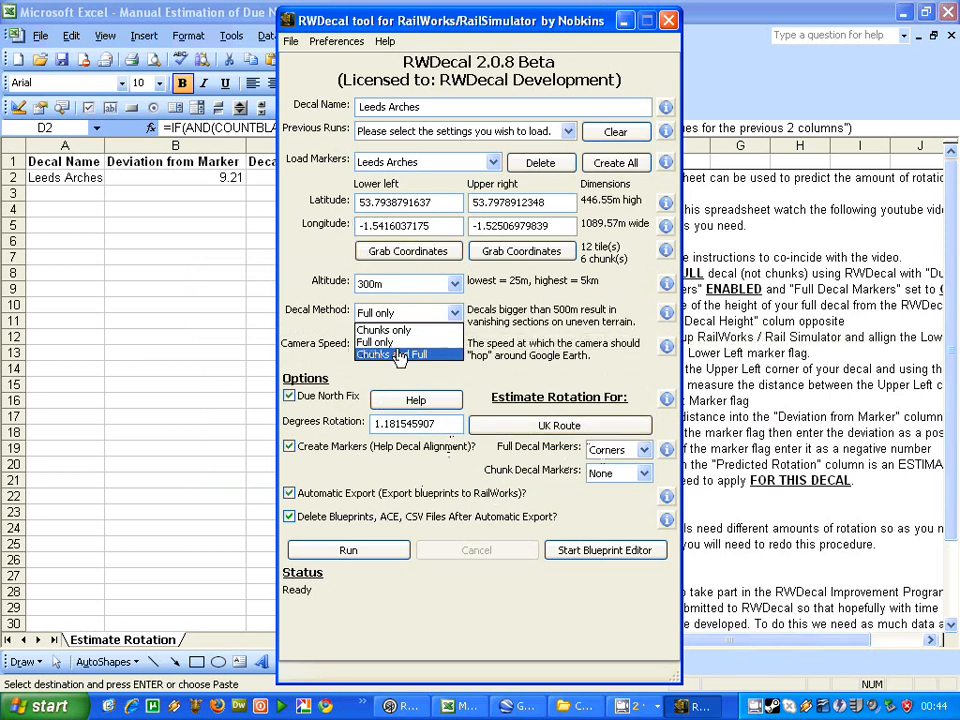
click(398, 354)
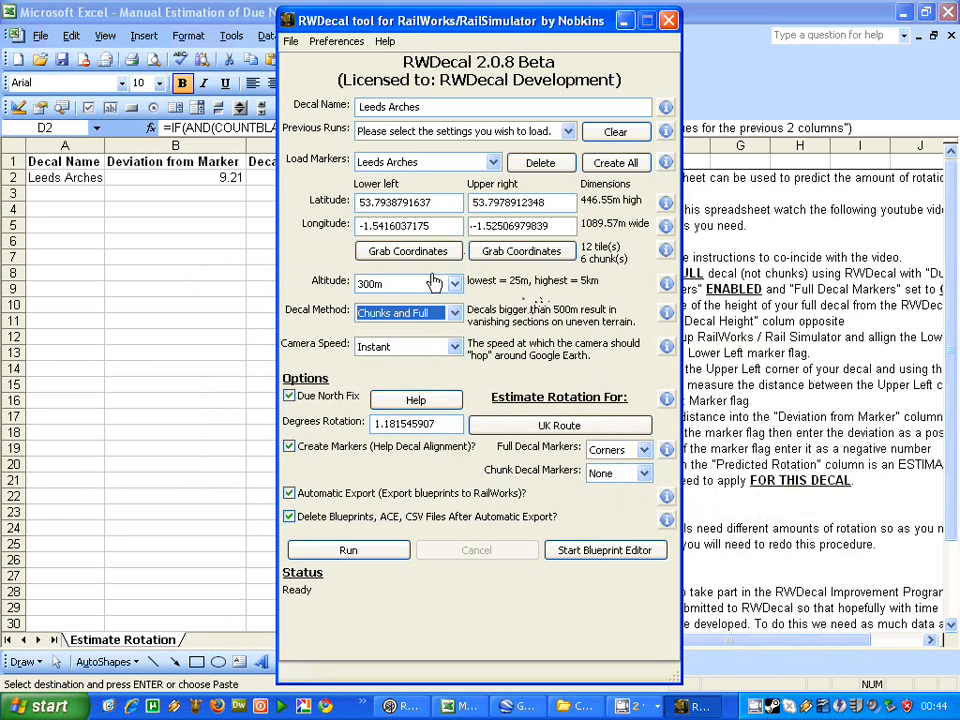
click(454, 284)
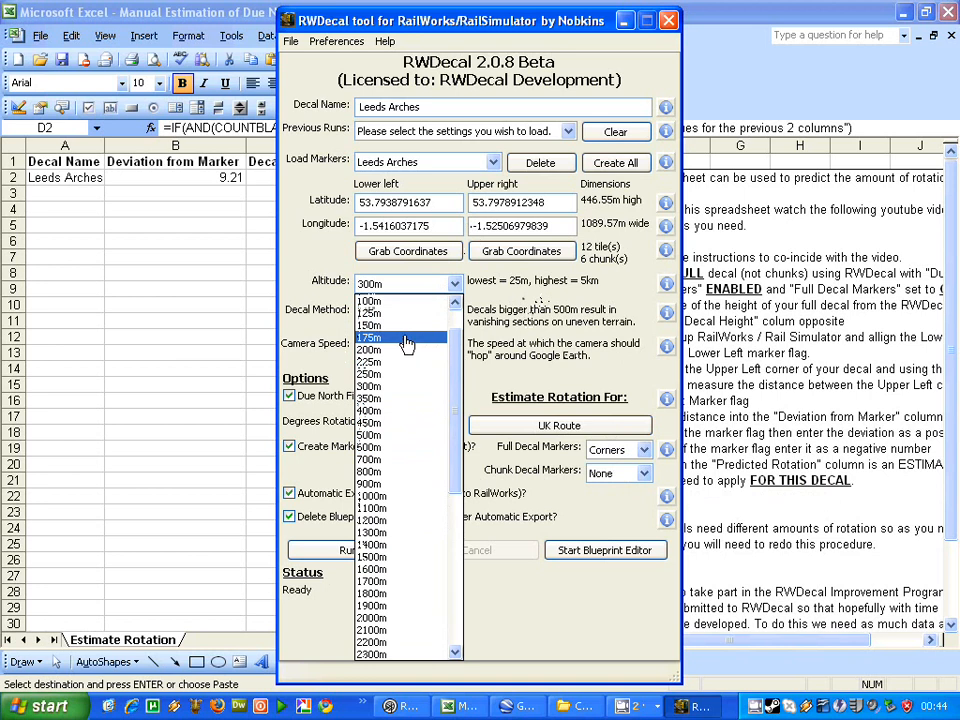
click(370, 338)
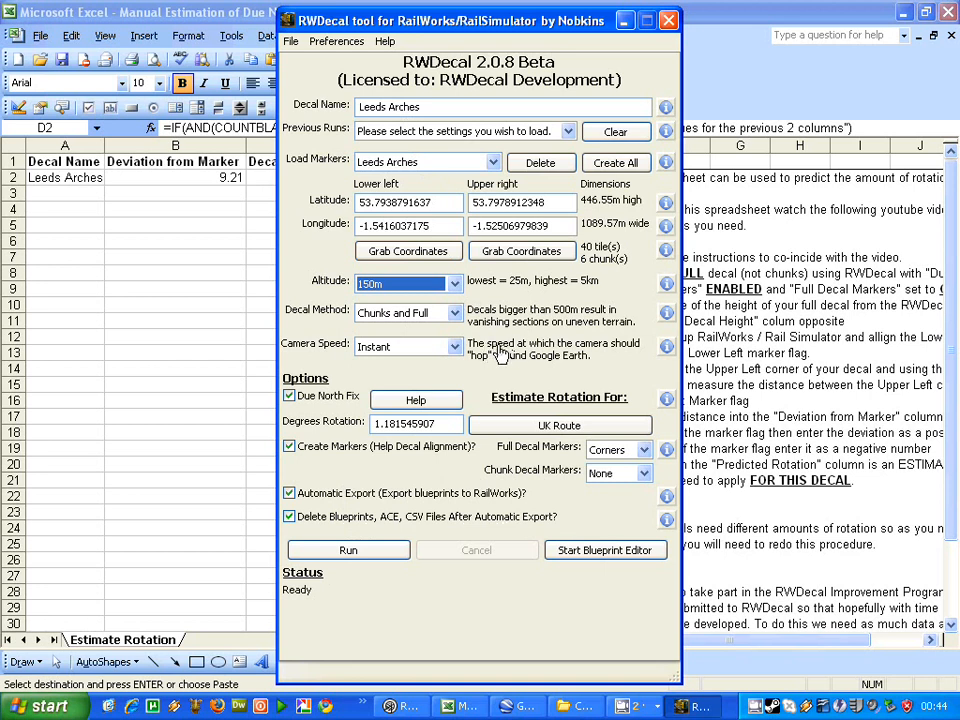
mouse_move(518, 384)
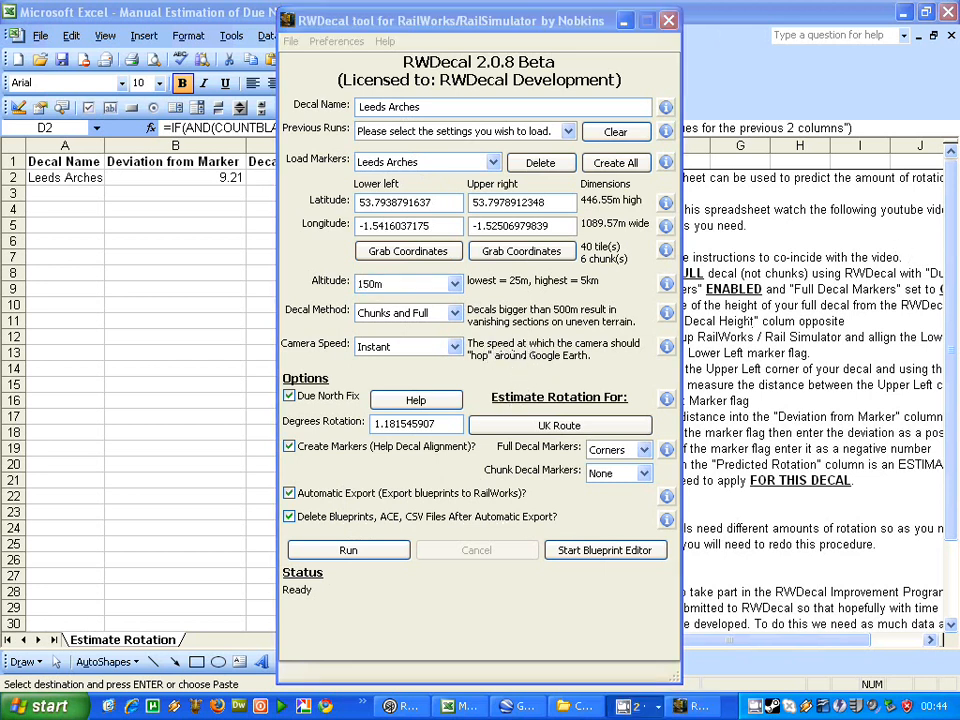
- Set chunk decal markers to Centre, regenerate the Leeds Arches decal and dismiss the finished notice
click(640, 472)
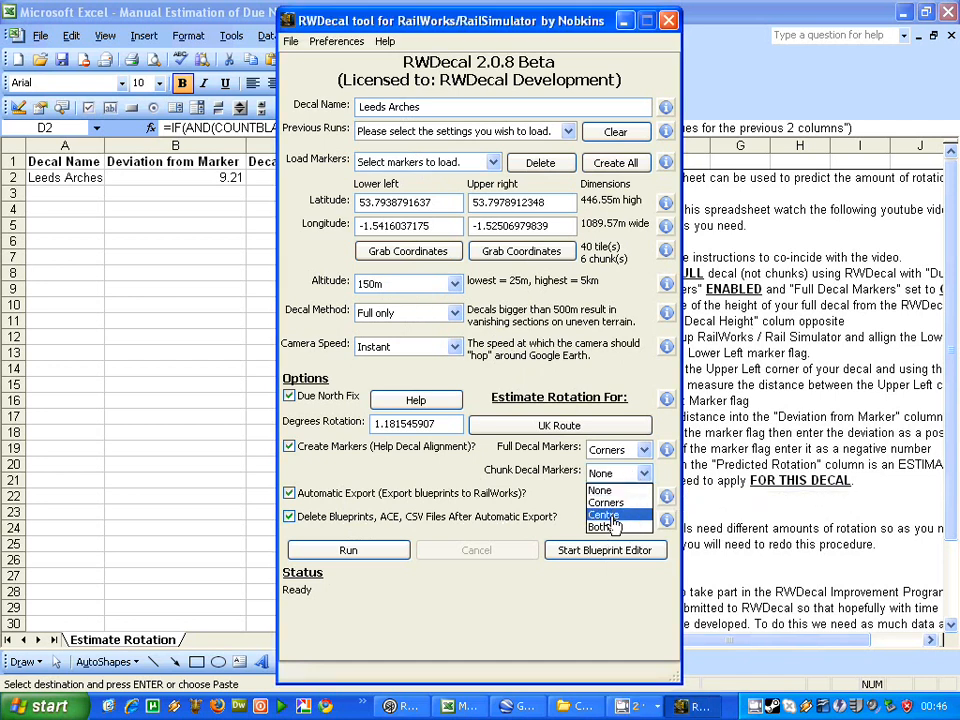
click(606, 512)
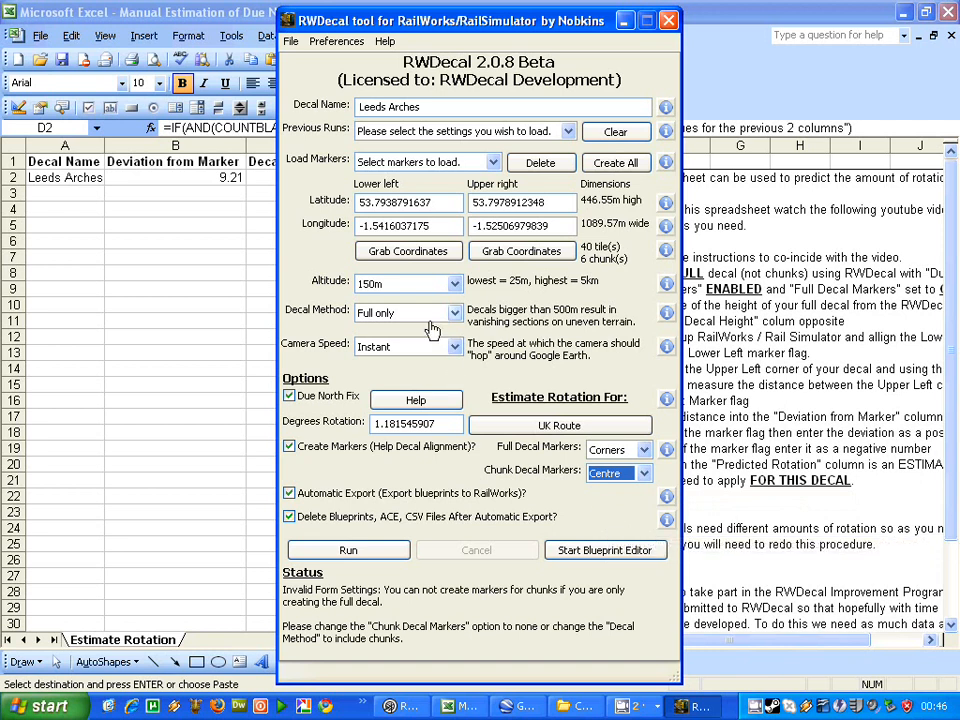
click(460, 312)
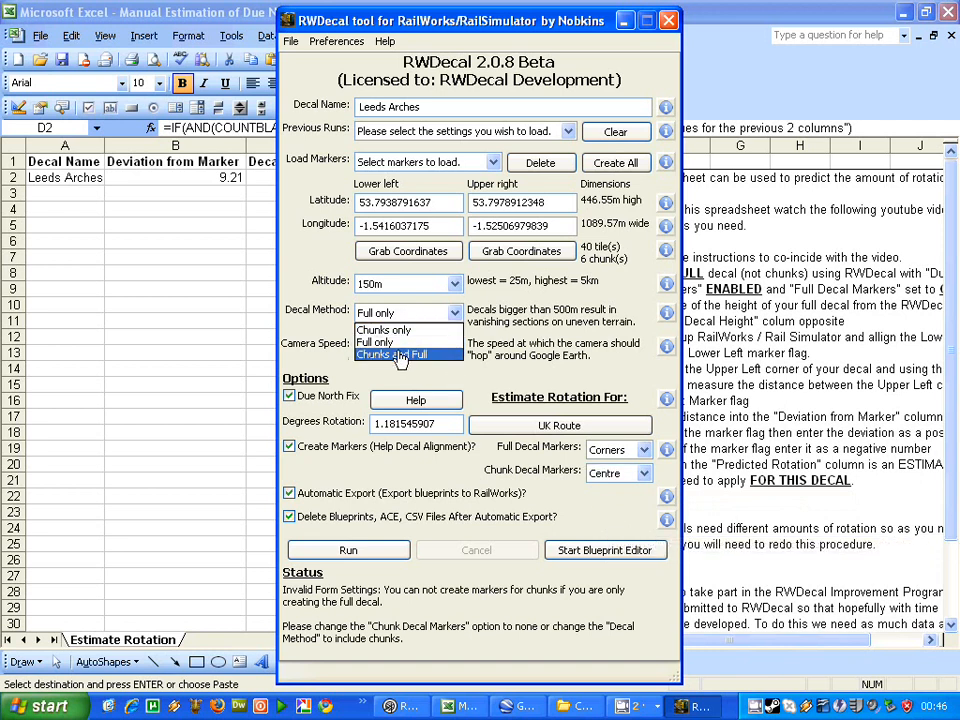
click(348, 550)
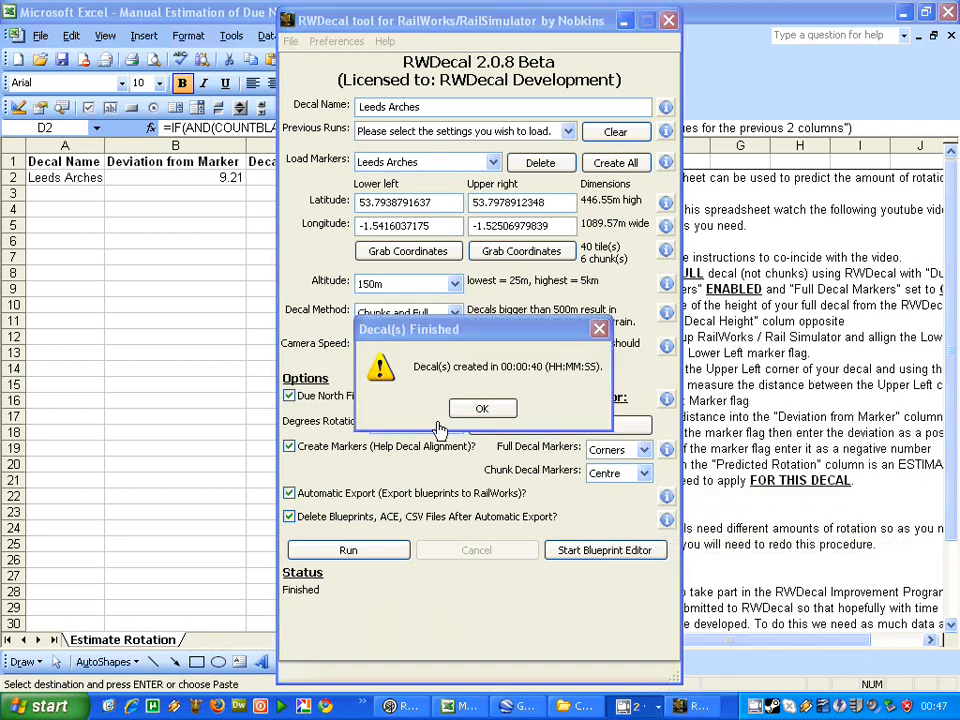
click(482, 408)
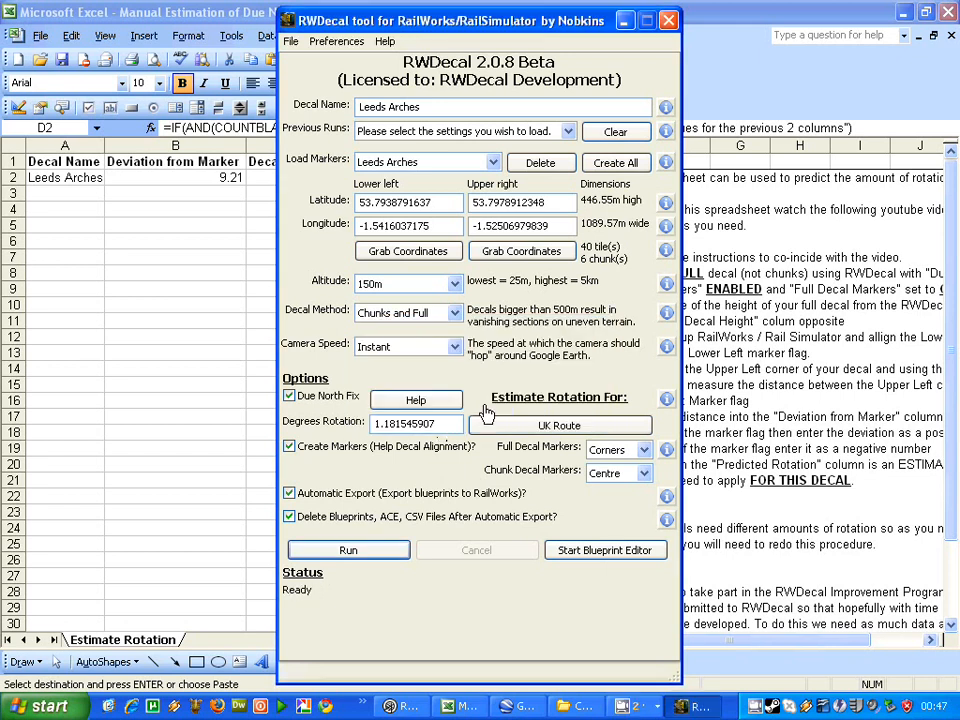